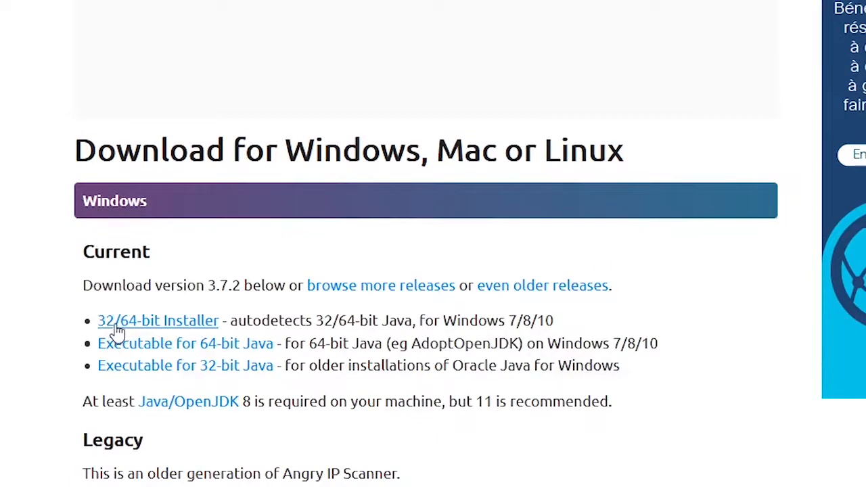
Step: Download and save the Angry IP Scanner 3.7.2 32/64-bit Windows installer from angryip.org
{"action": "left_click", "coordinate": [157, 320]}
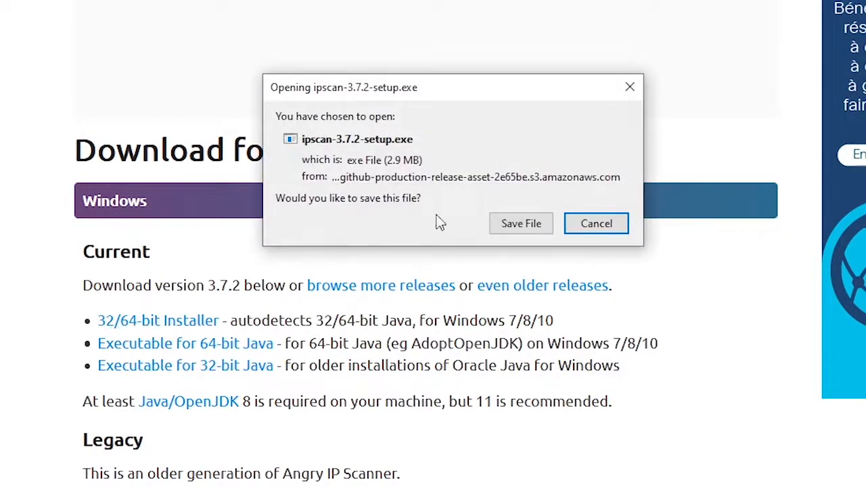
{"action": "left_click", "coordinate": [595, 223]}
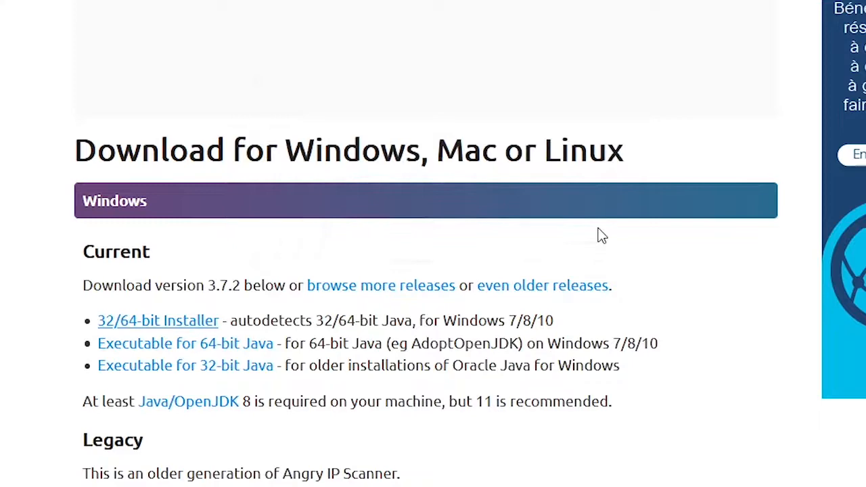
{"action": "scroll", "scroll_direction": "down", "scroll_amount": 3}
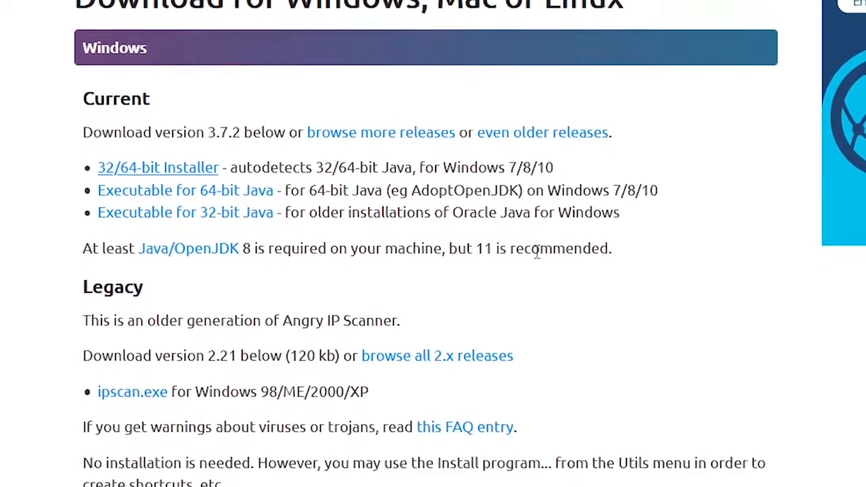
{"action": "scroll", "scroll_direction": "down", "scroll_amount": 3}
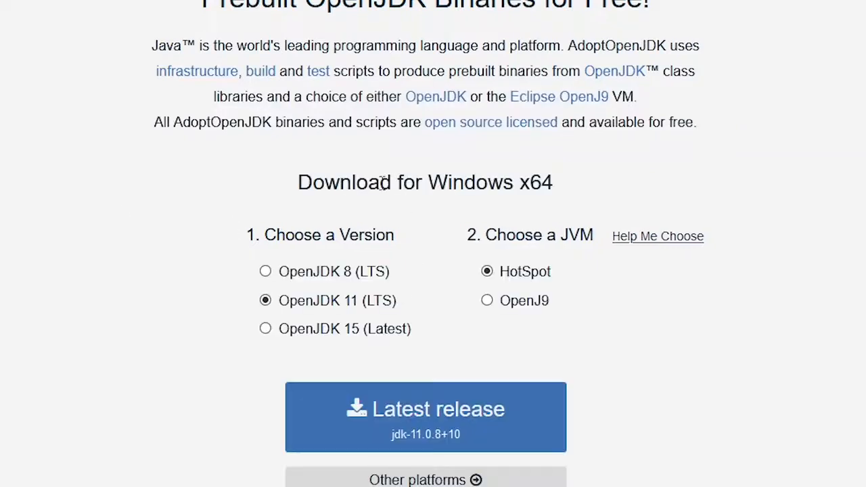
{"action": "mouse_move", "coordinate": [375, 403]}
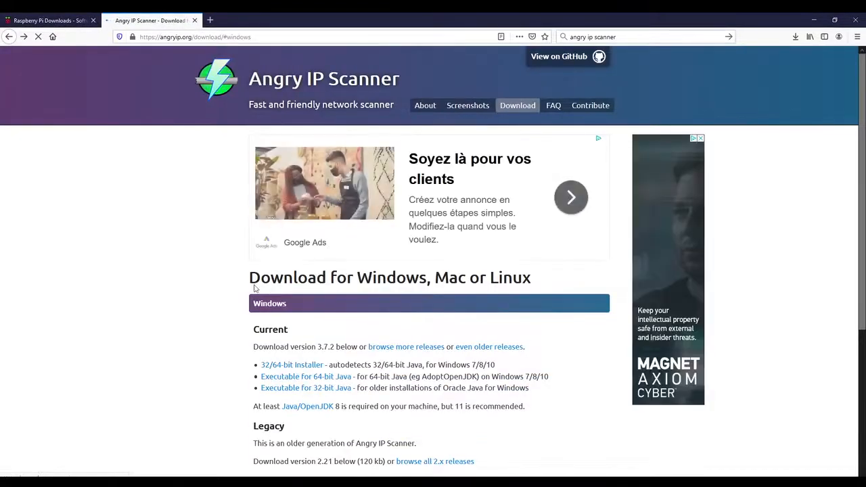
{"action": "scroll", "scroll_direction": "down", "scroll_amount": 3}
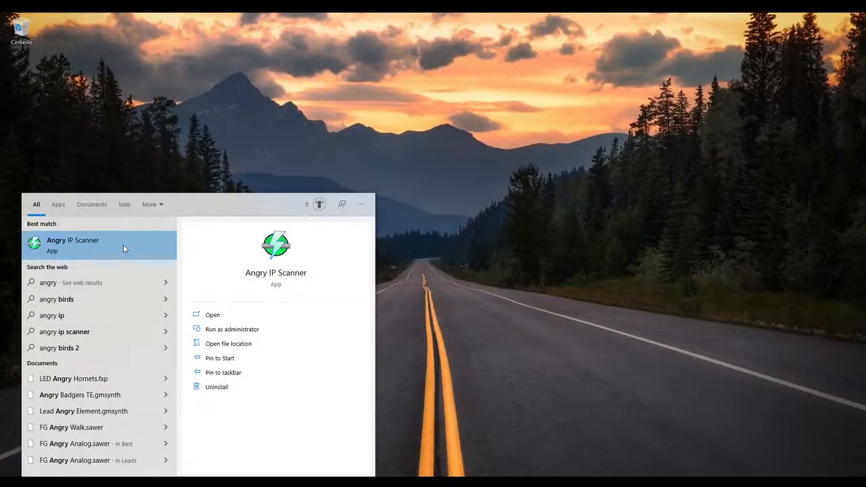
Step: Launch Angry IP Scanner from the Windows search Best match result
{"action": "left_click", "coordinate": [73, 245]}
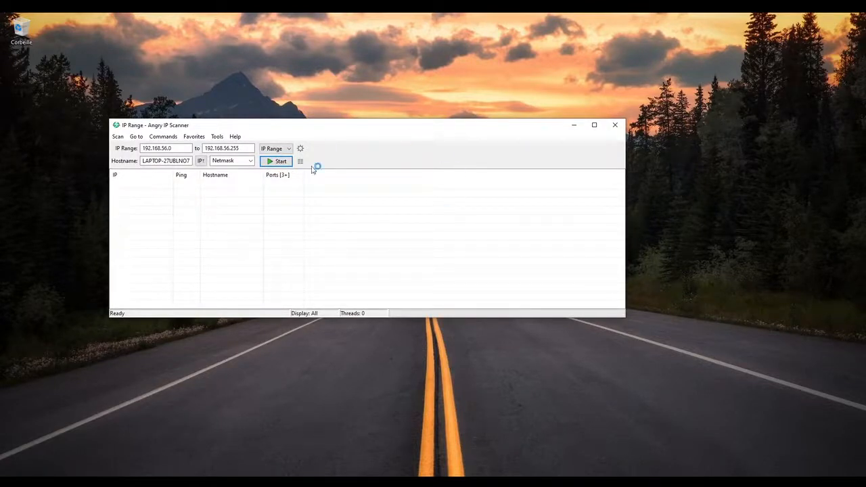
{"action": "mouse_move", "coordinate": [521, 198]}
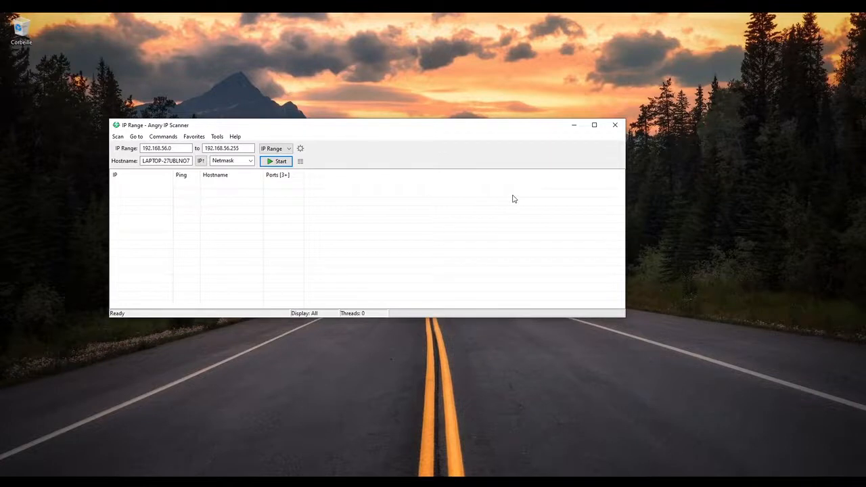
{"action": "mouse_move", "coordinate": [488, 207]}
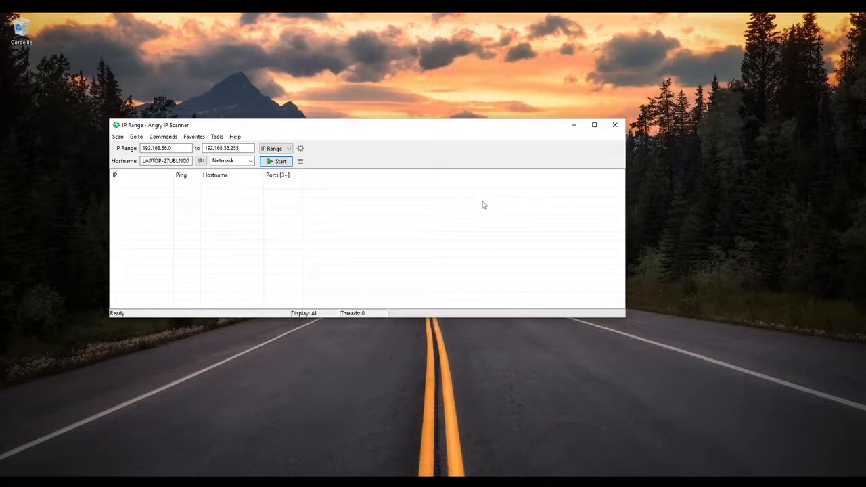
{"action": "mouse_move", "coordinate": [402, 127]}
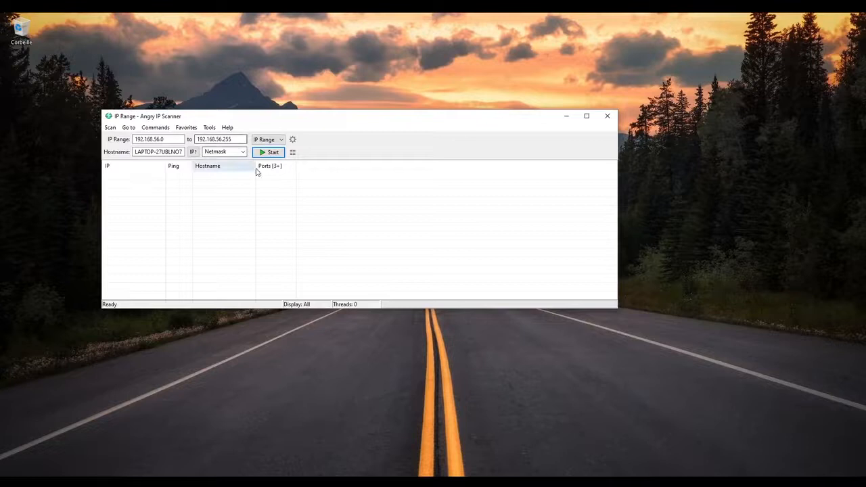
{"action": "mouse_move", "coordinate": [380, 149]}
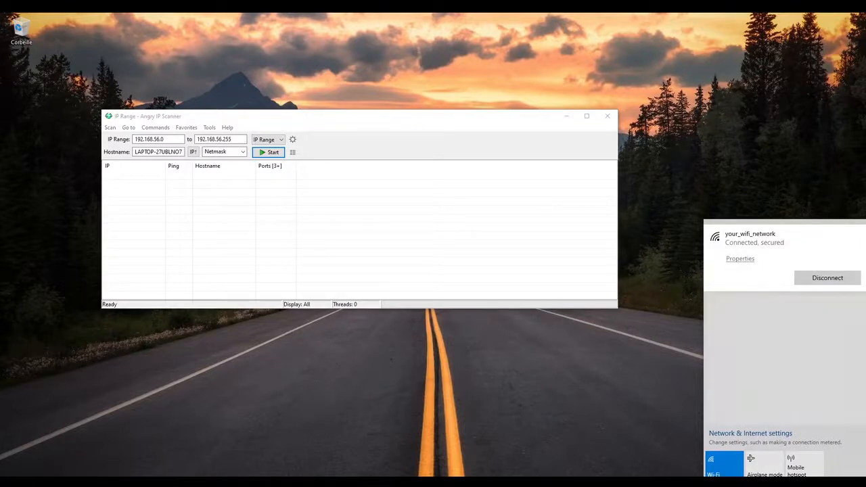
{"action": "mouse_move", "coordinate": [512, 163]}
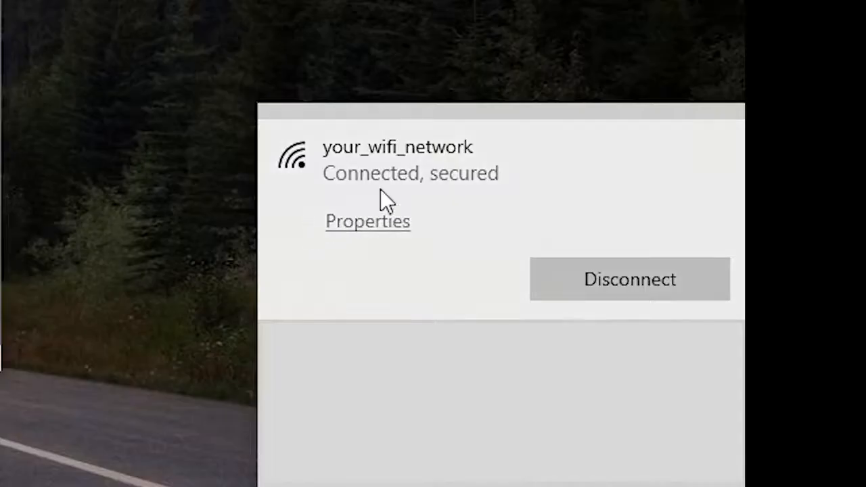
{"action": "mouse_move", "coordinate": [425, 150]}
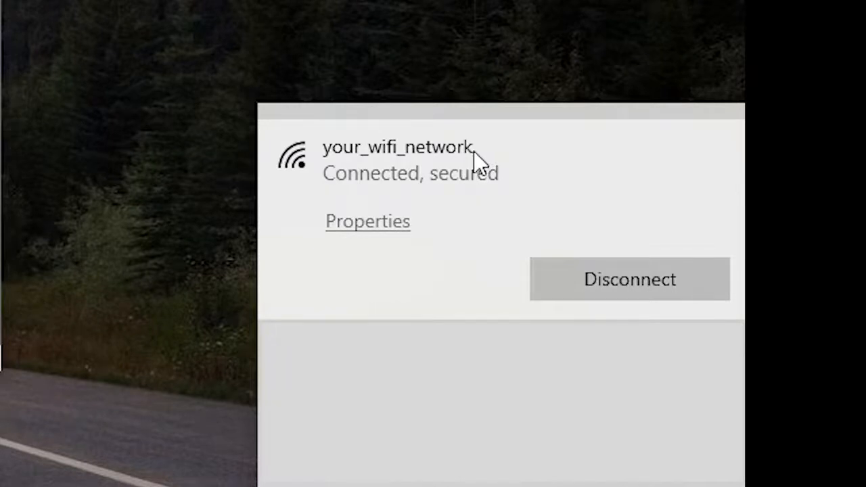
{"action": "mouse_move", "coordinate": [485, 152]}
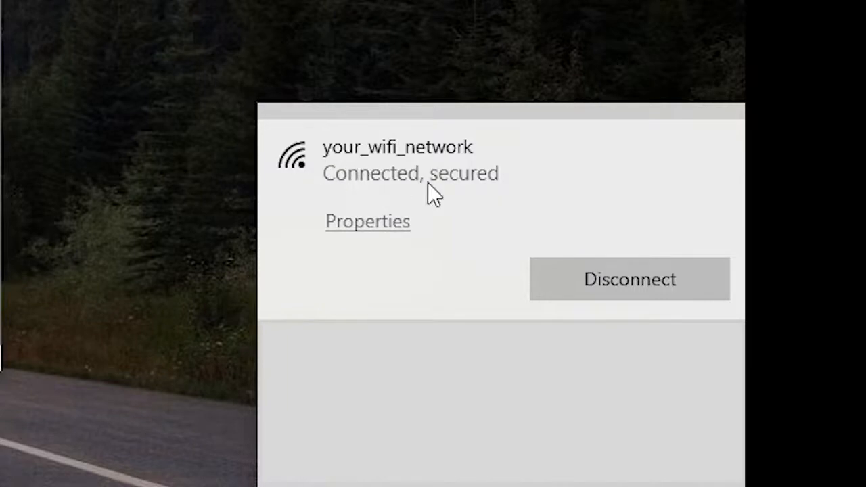
{"action": "mouse_move", "coordinate": [352, 155]}
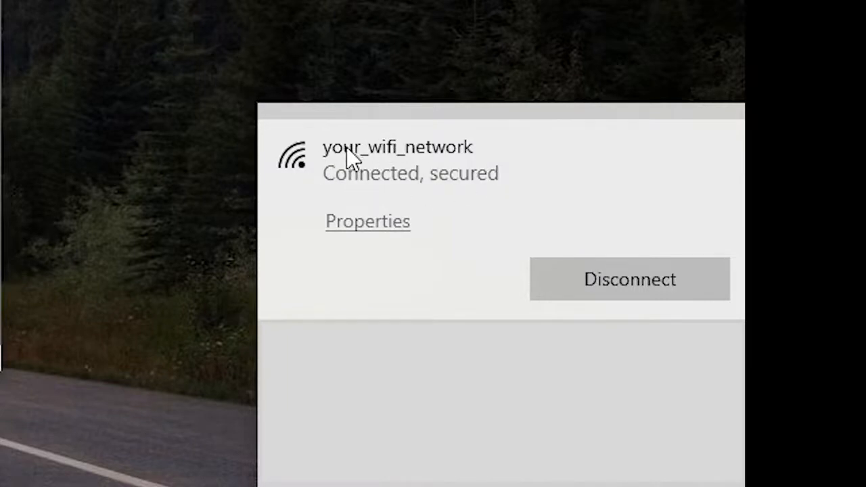
{"action": "mouse_move", "coordinate": [362, 157]}
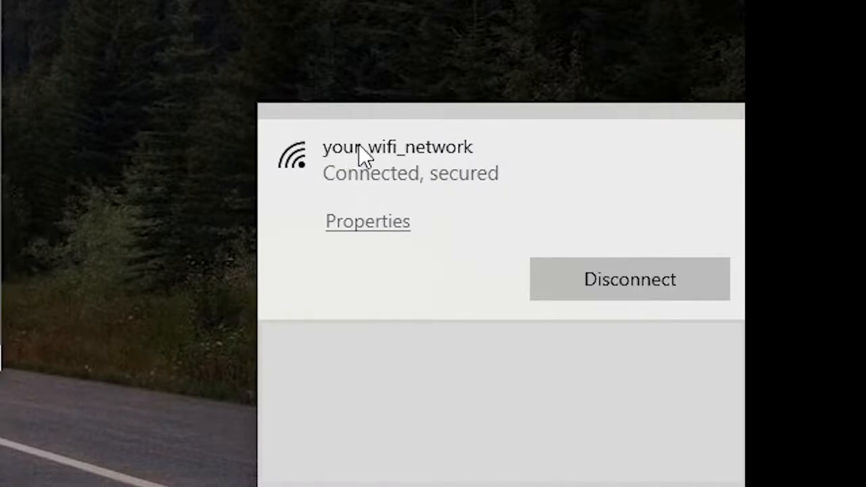
{"action": "mouse_move", "coordinate": [413, 172]}
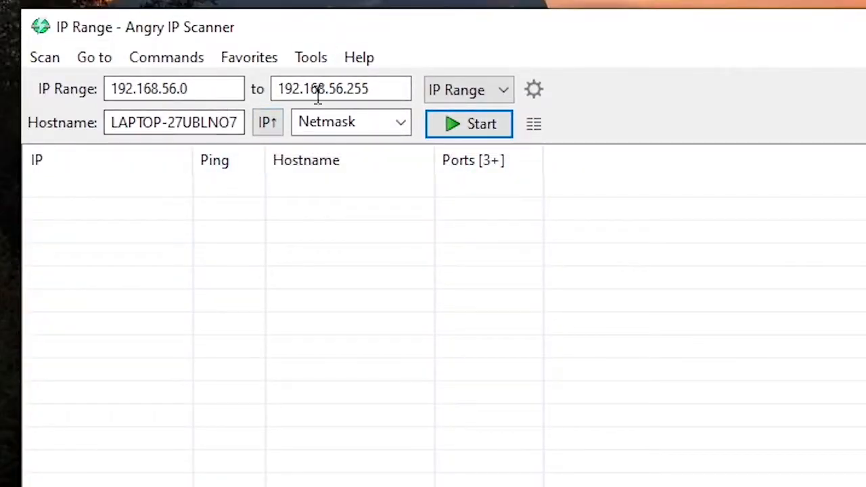
{"action": "mouse_move", "coordinate": [60, 132]}
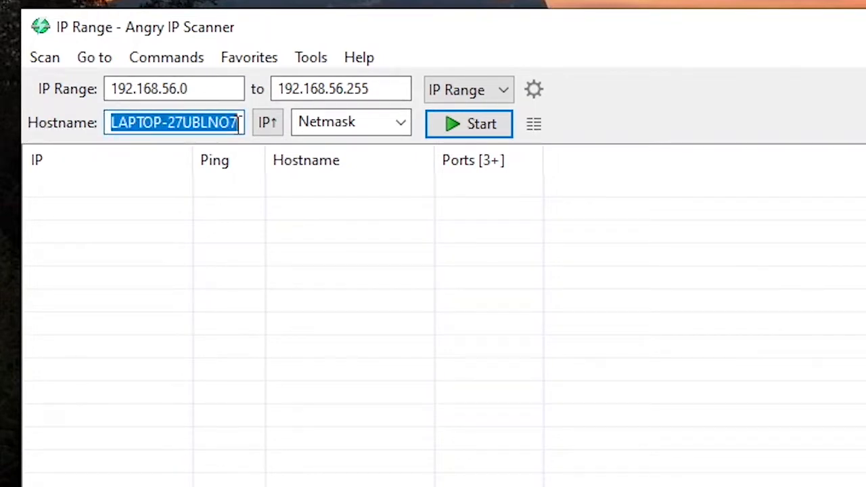
{"action": "left_click", "coordinate": [209, 300]}
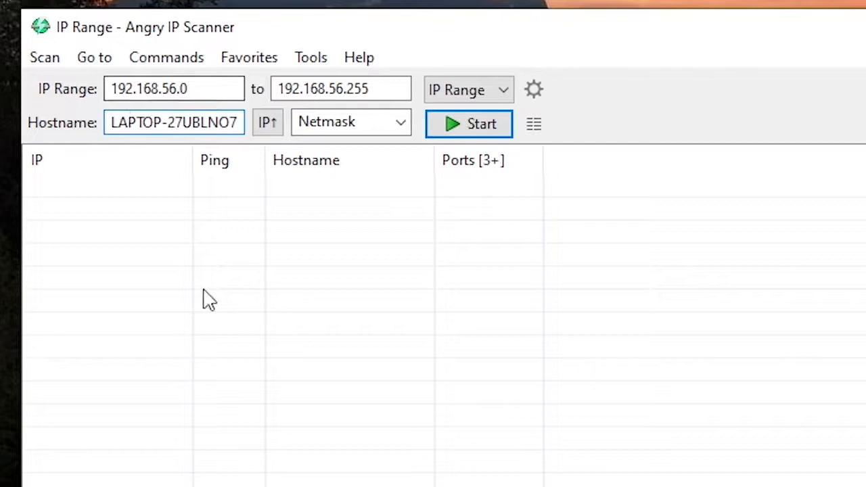
{"action": "double_click", "coordinate": [142, 122]}
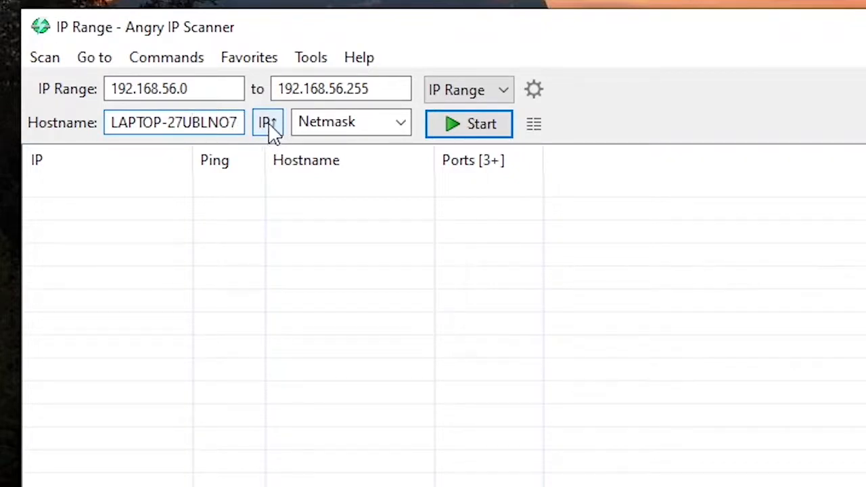
Step: Choose the Intel Wi-Fi 6 AX201 adapter (192.168.43.234) from the IP↑ interface list
{"action": "left_click", "coordinate": [268, 122]}
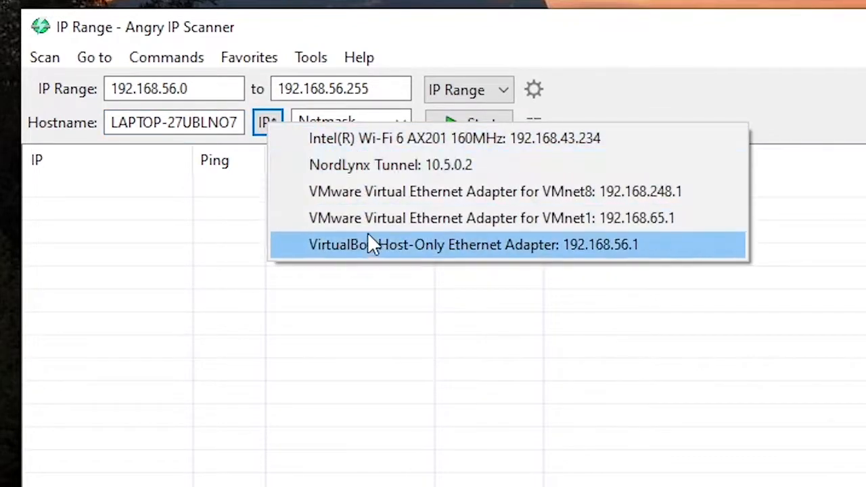
{"action": "mouse_move", "coordinate": [351, 145]}
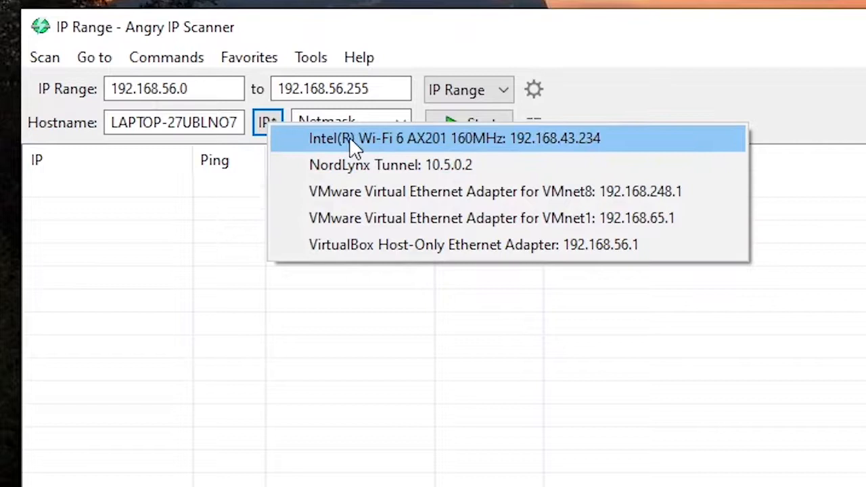
{"action": "mouse_move", "coordinate": [345, 244]}
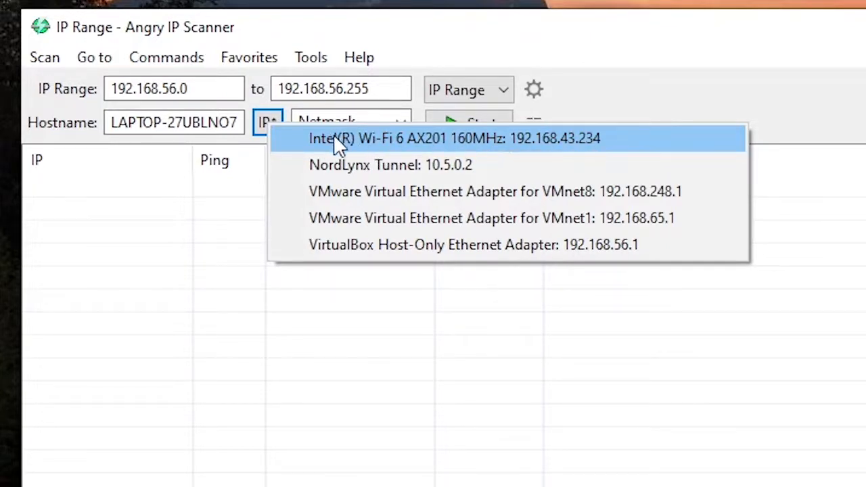
{"action": "mouse_move", "coordinate": [517, 144]}
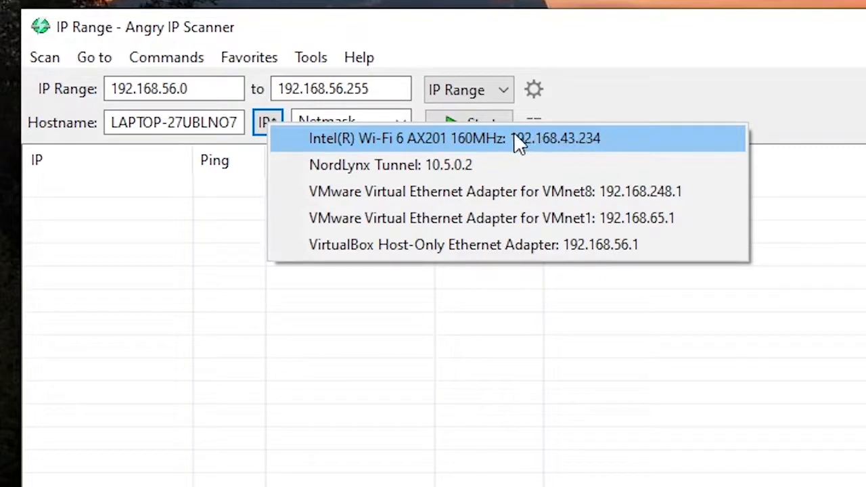
{"action": "mouse_move", "coordinate": [534, 148]}
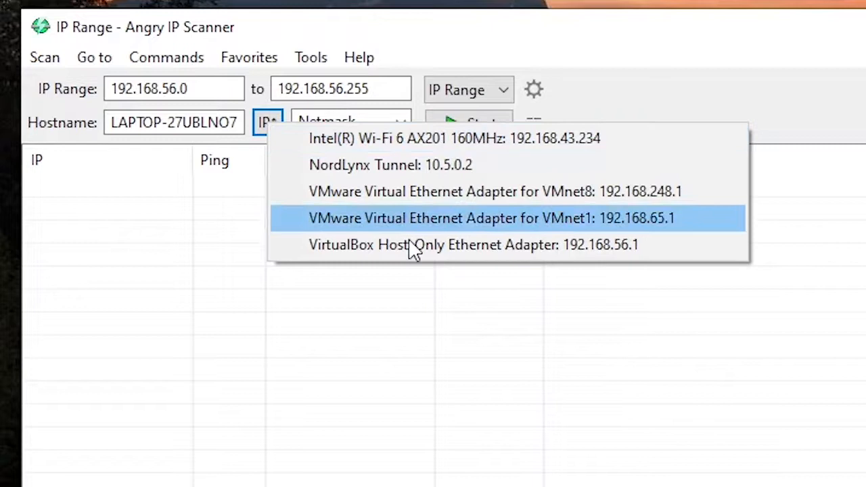
{"action": "mouse_move", "coordinate": [352, 257]}
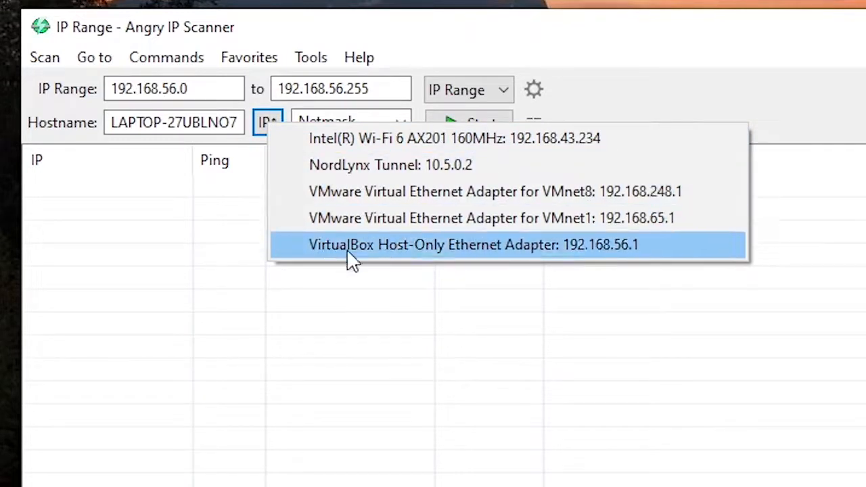
{"action": "mouse_move", "coordinate": [601, 207]}
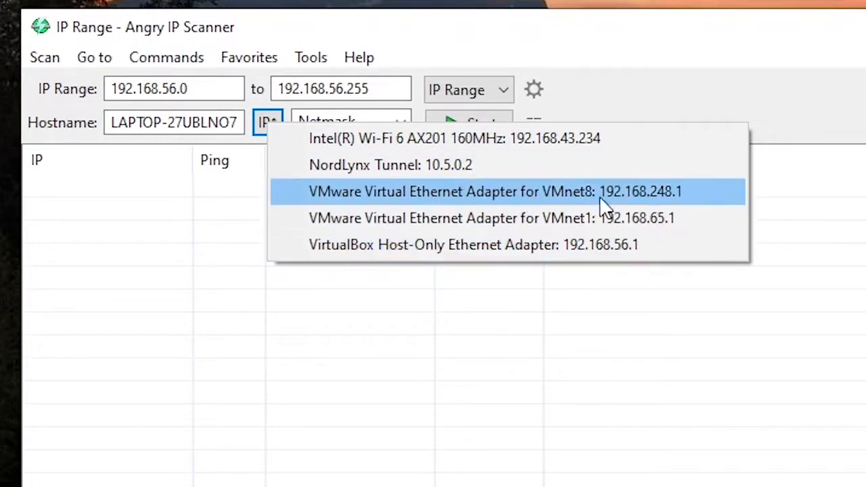
{"action": "mouse_move", "coordinate": [433, 244]}
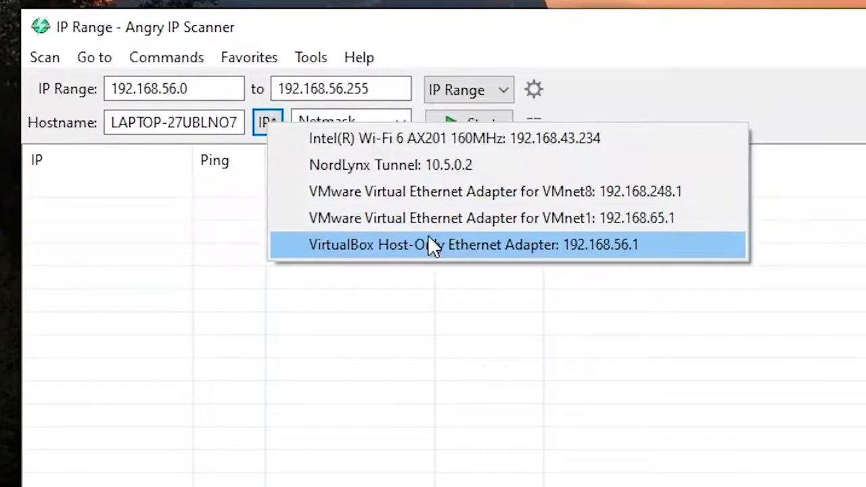
{"action": "mouse_move", "coordinate": [537, 213]}
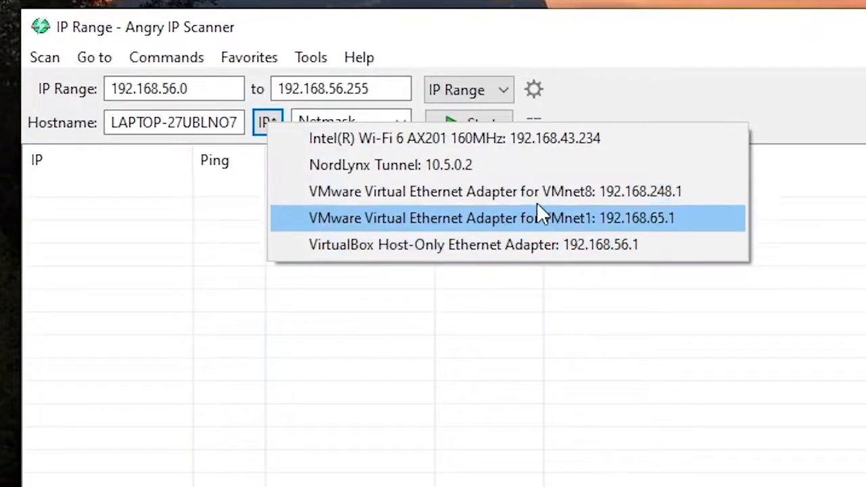
{"action": "mouse_move", "coordinate": [385, 138]}
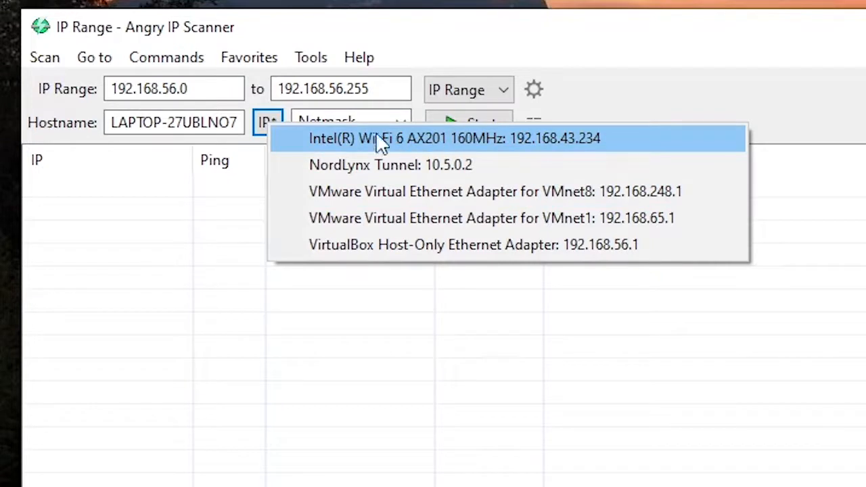
{"action": "left_click", "coordinate": [455, 138]}
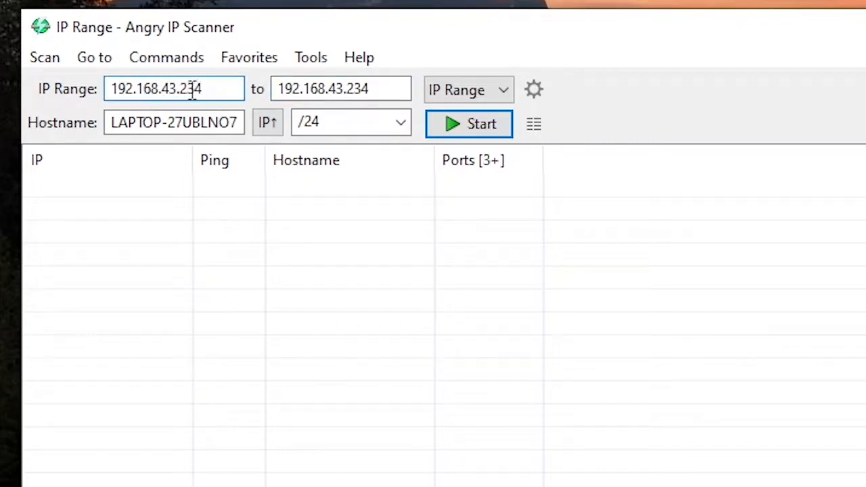
Step: Change the IP range fields to run from 192.168.43.1 to 192.168.43.255
{"action": "double_click", "coordinate": [191, 89]}
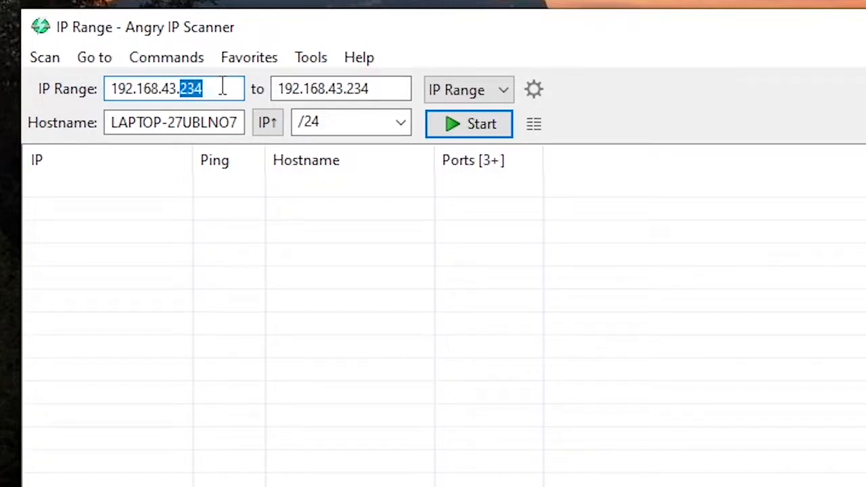
{"action": "type", "text": "1"}
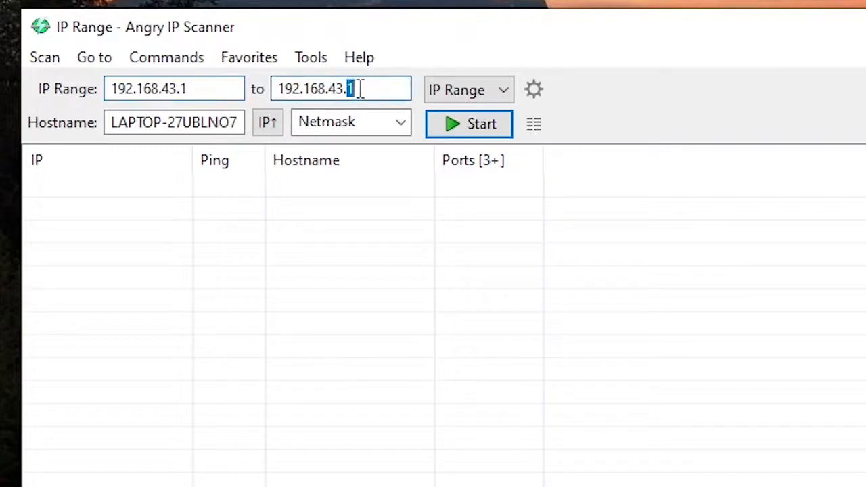
{"action": "type", "text": "255"}
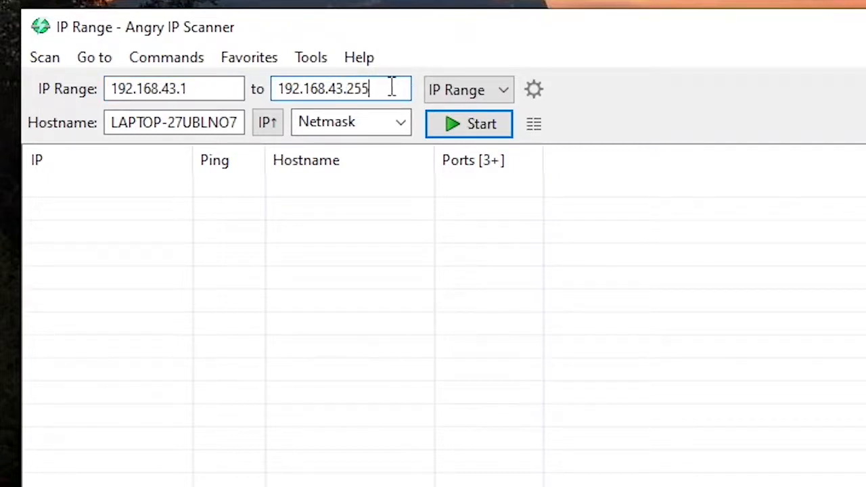
{"action": "left_click", "coordinate": [174, 89]}
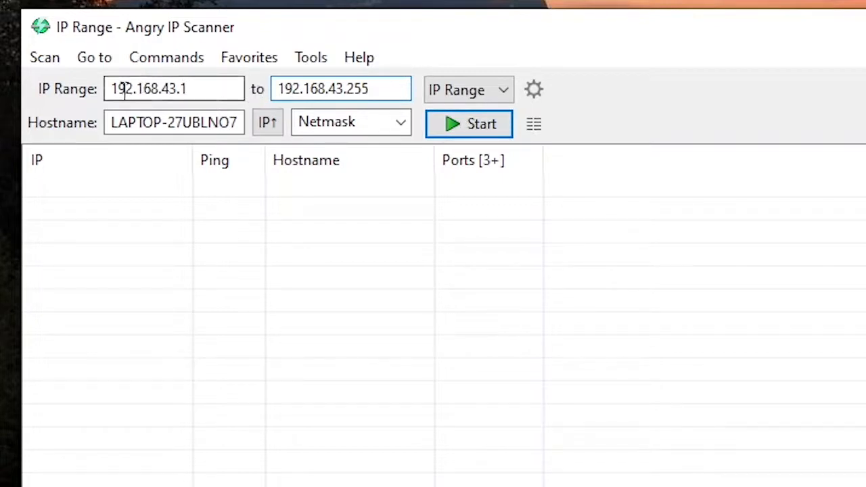
{"action": "double_click", "coordinate": [355, 88]}
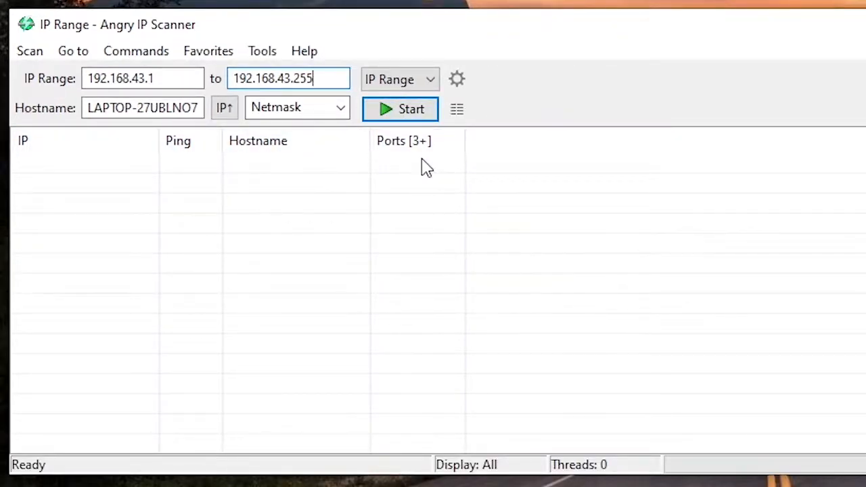
{"action": "mouse_move", "coordinate": [473, 128]}
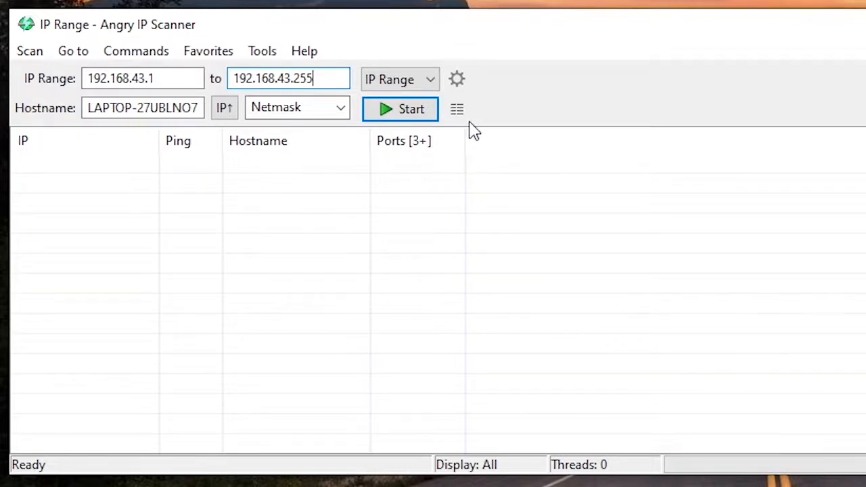
{"action": "mouse_move", "coordinate": [457, 109]}
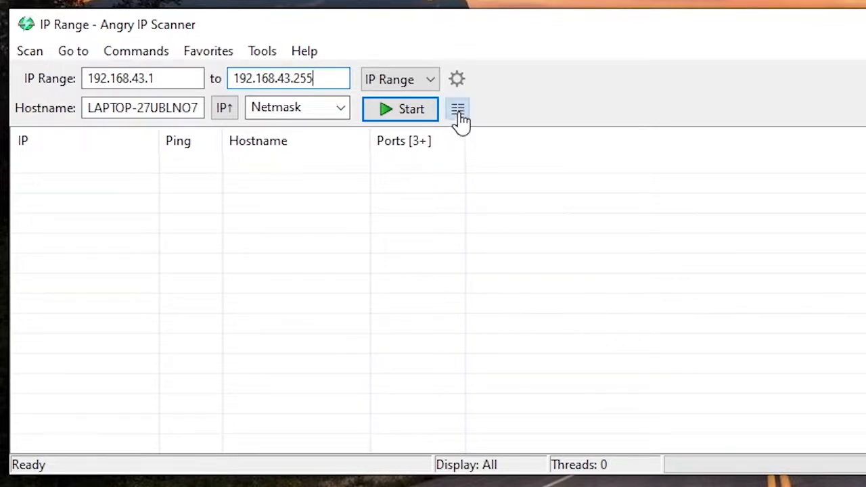
Step: Move MAC Vendor from available to selected fetchers and confirm with OK
{"action": "left_click", "coordinate": [457, 108]}
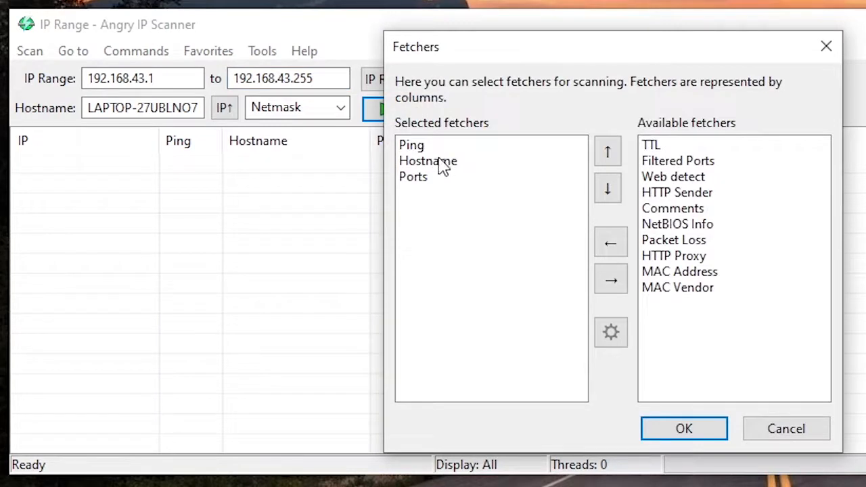
{"action": "mouse_move", "coordinate": [694, 274]}
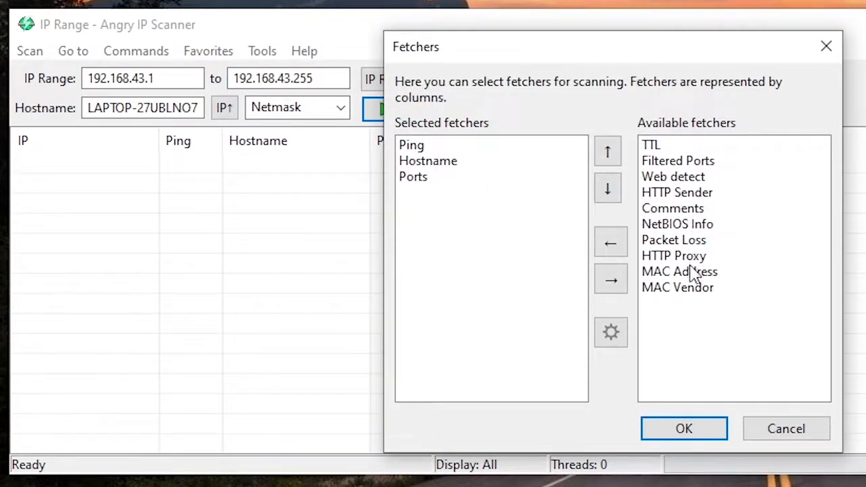
{"action": "left_click", "coordinate": [677, 287]}
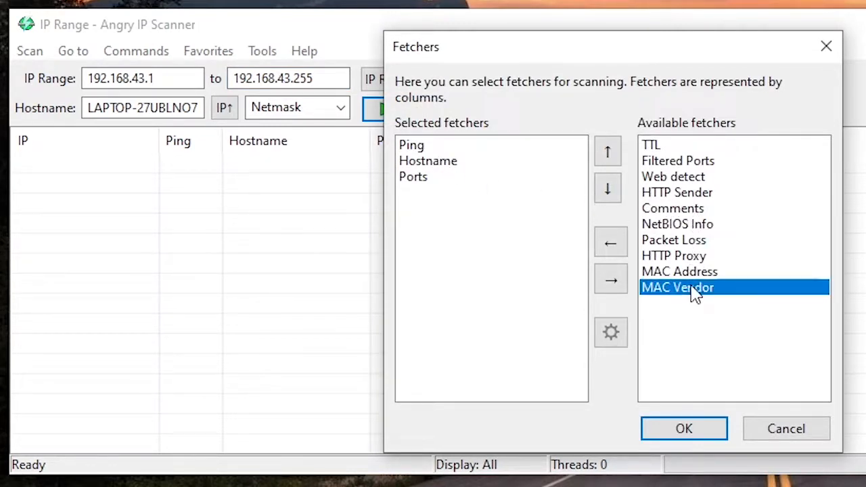
{"action": "mouse_move", "coordinate": [686, 298]}
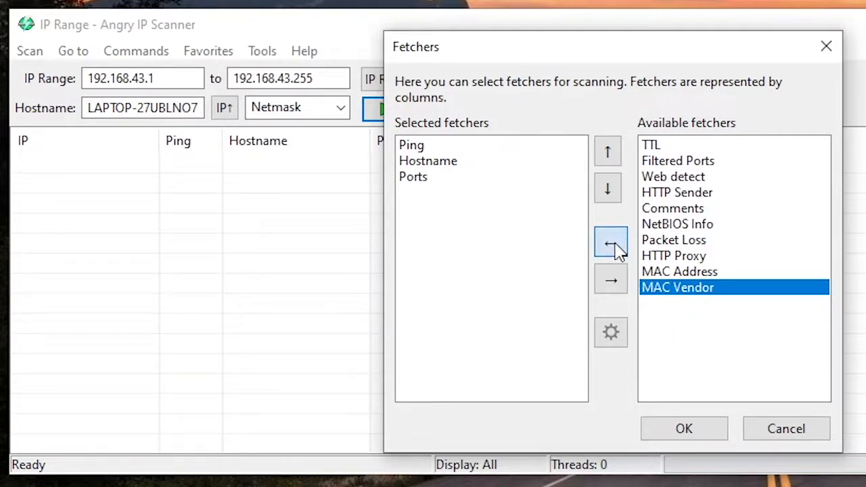
{"action": "left_click", "coordinate": [610, 242]}
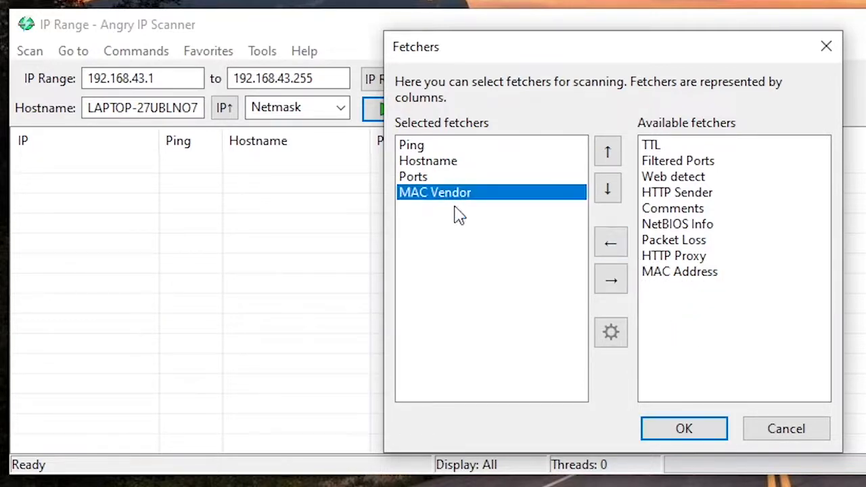
{"action": "left_click", "coordinate": [683, 428]}
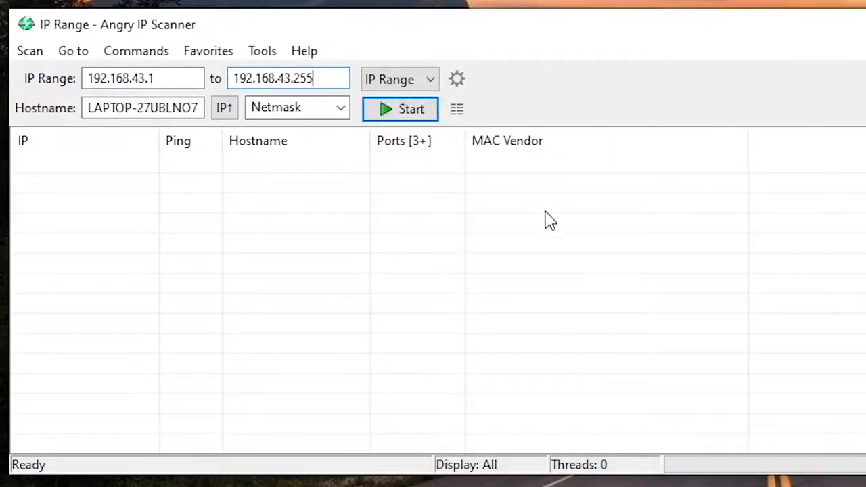
Step: Run the scan of 192.168.43.1–255, finding 3 alive out of 254 hosts
{"action": "right_click", "coordinate": [507, 140]}
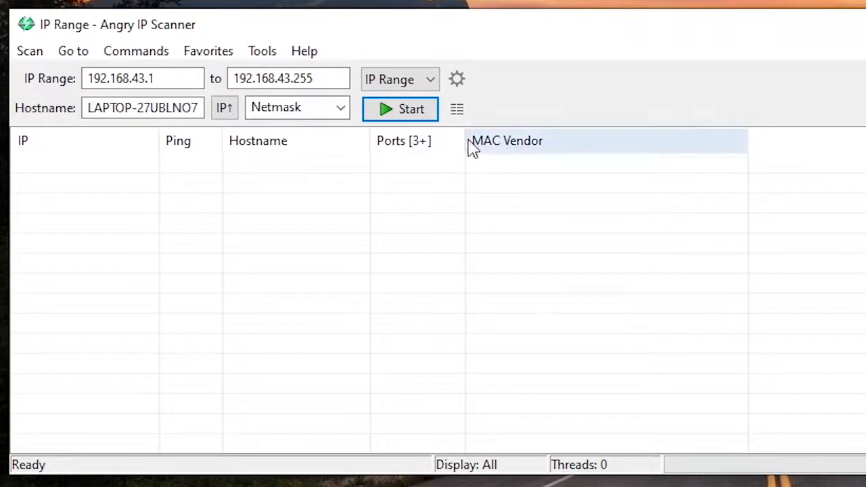
{"action": "left_click", "coordinate": [399, 109]}
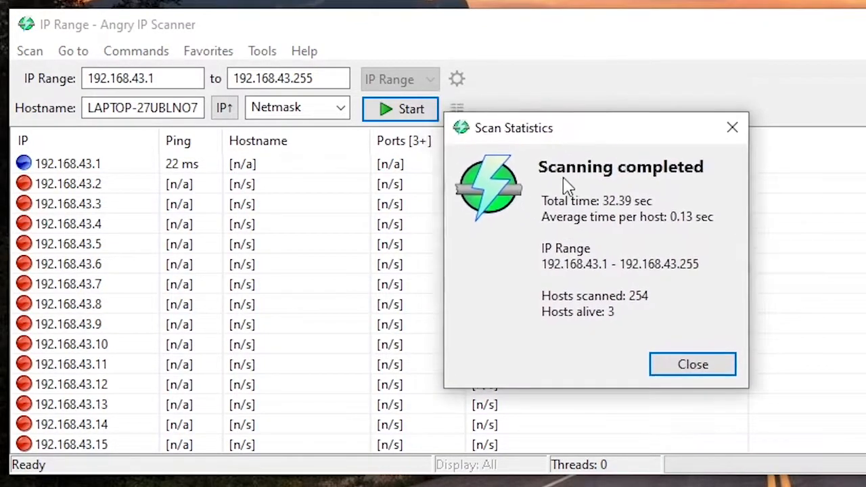
{"action": "double_click", "coordinate": [612, 201]}
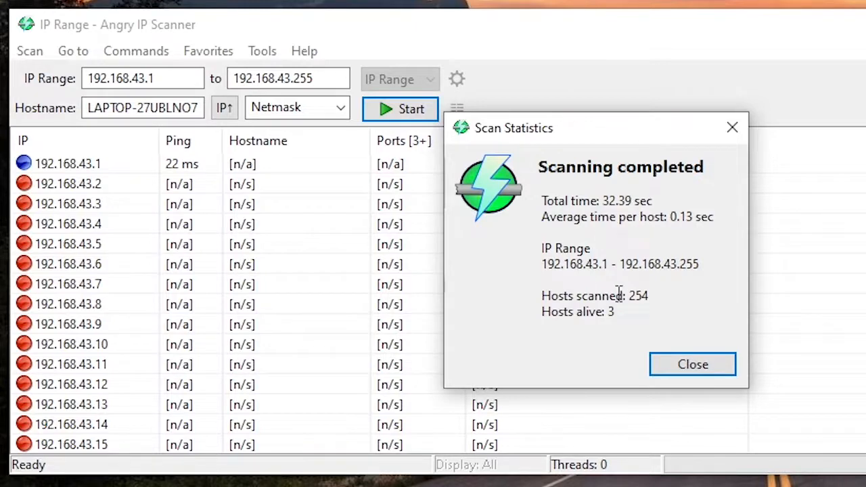
Step: Close the scan statistics summary and scroll the results list to 192.168.43.1
{"action": "left_click", "coordinate": [691, 364]}
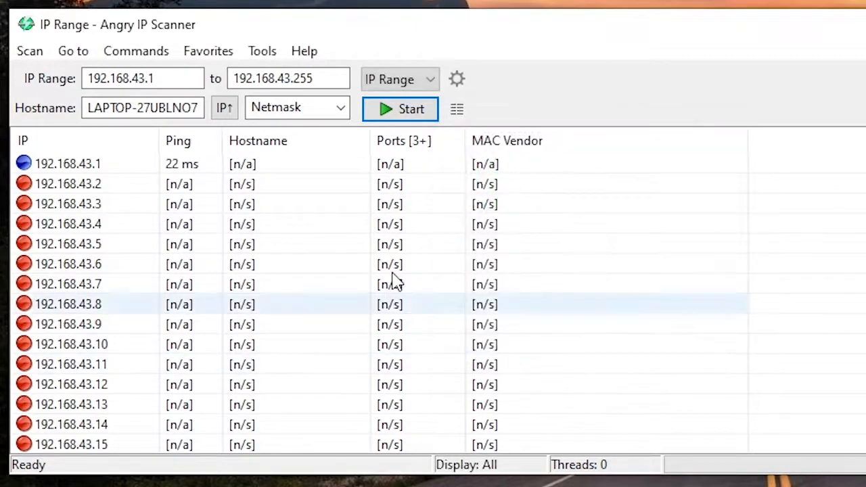
{"action": "left_click", "coordinate": [67, 183]}
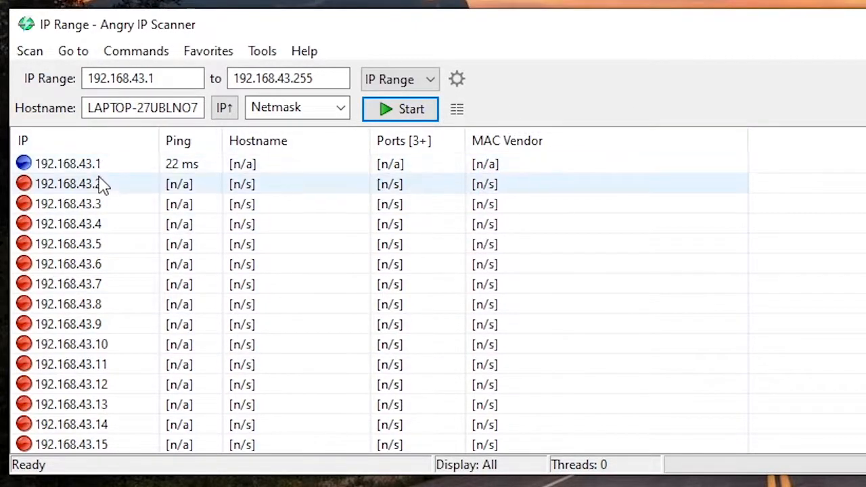
{"action": "scroll", "scroll_direction": "down", "scroll_amount": 3}
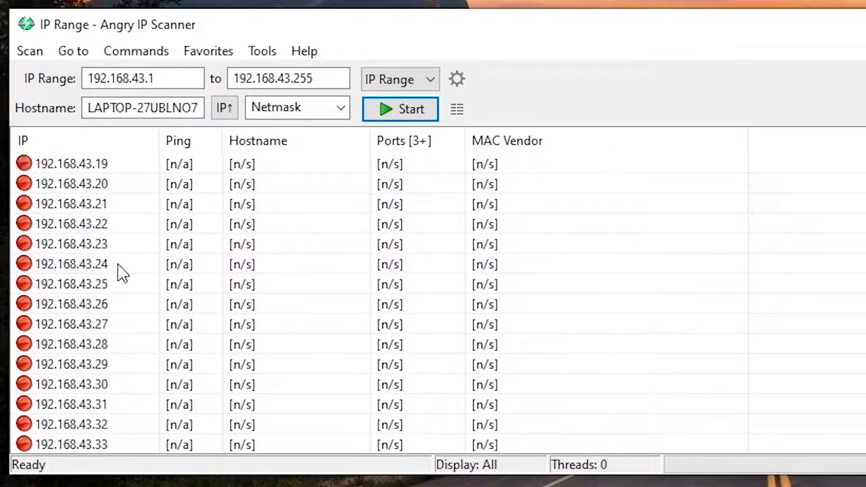
{"action": "scroll", "scroll_direction": "down", "scroll_amount": 3}
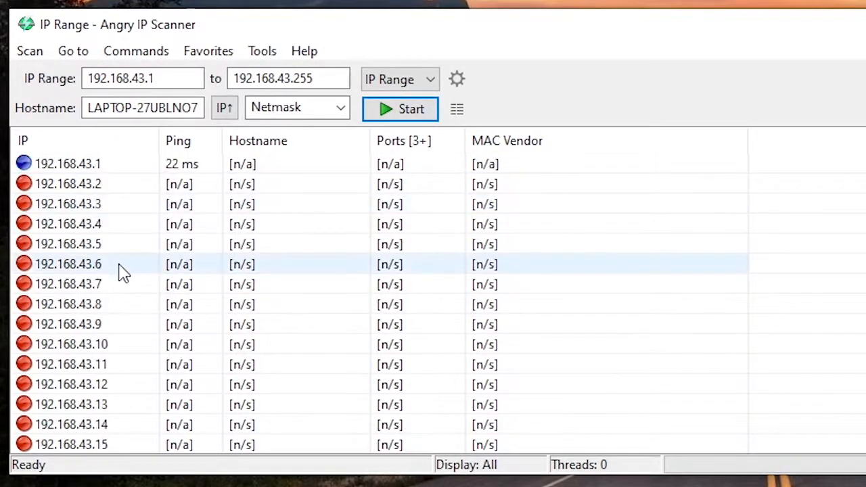
Step: Sort by ping and inspect live hosts 192.168.43.234 and Raspberry Pi 192.168.43.56
{"action": "right_click", "coordinate": [178, 140]}
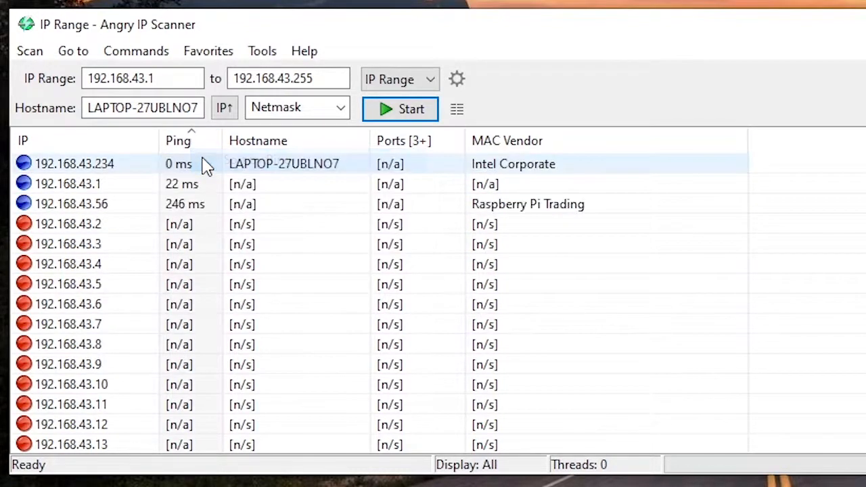
{"action": "mouse_move", "coordinate": [94, 169]}
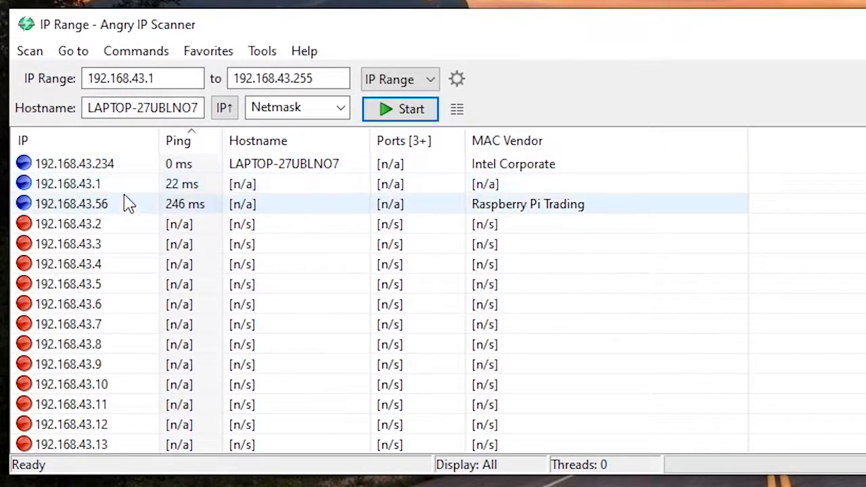
{"action": "left_click", "coordinate": [68, 183]}
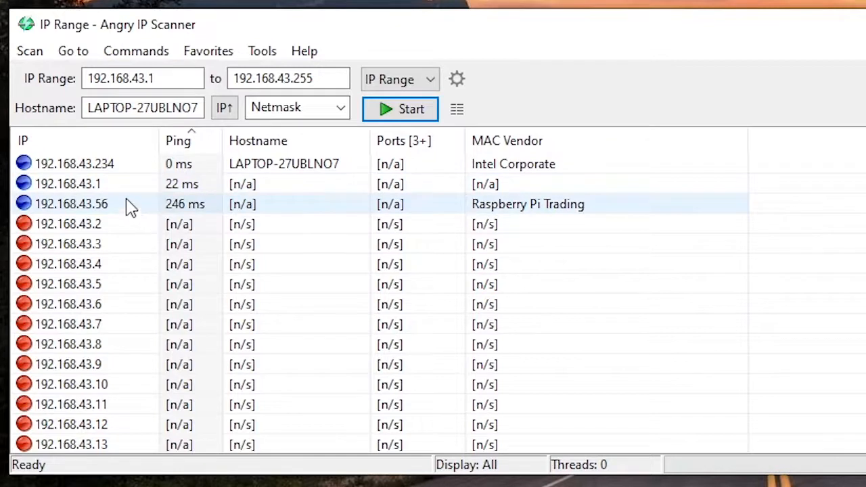
{"action": "left_click", "coordinate": [68, 224]}
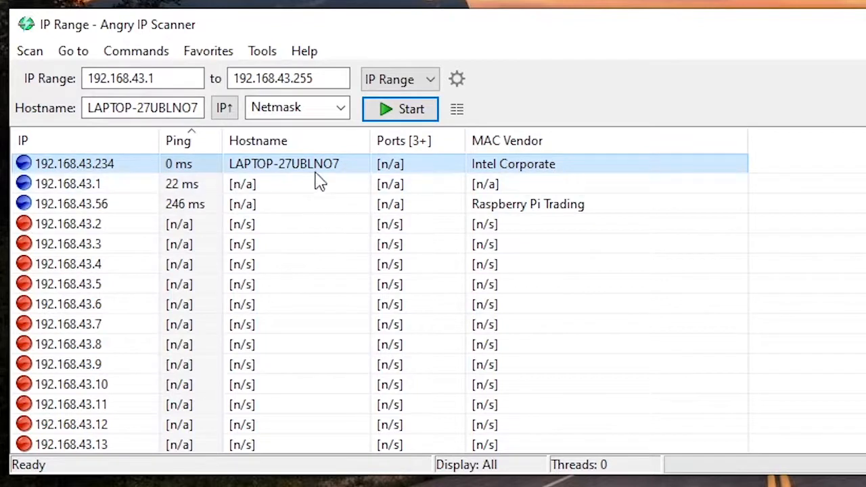
{"action": "mouse_move", "coordinate": [276, 175]}
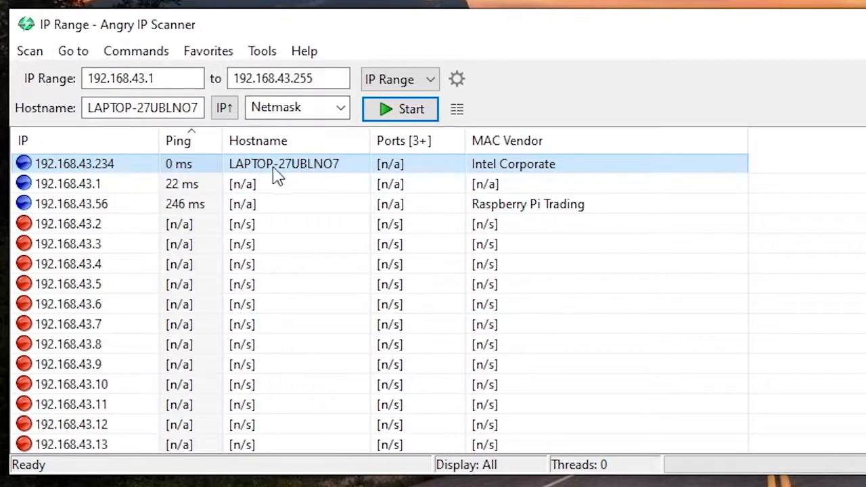
{"action": "mouse_move", "coordinate": [500, 176]}
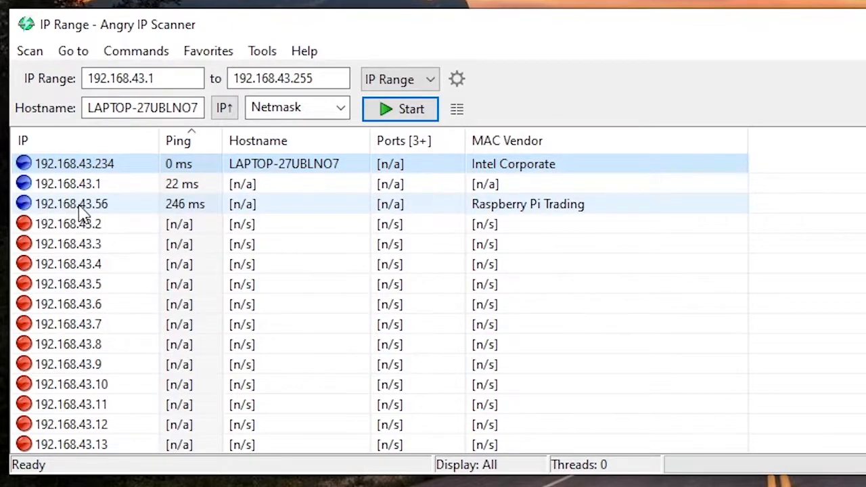
{"action": "left_click", "coordinate": [71, 203]}
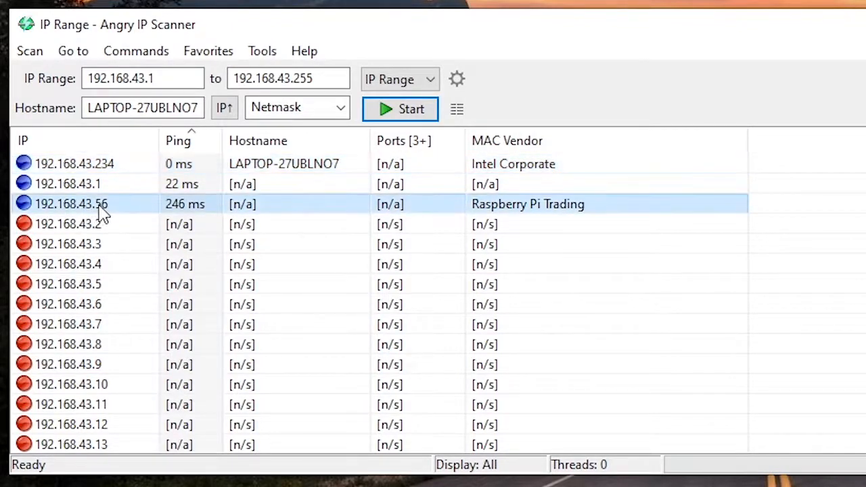
{"action": "mouse_move", "coordinate": [108, 213]}
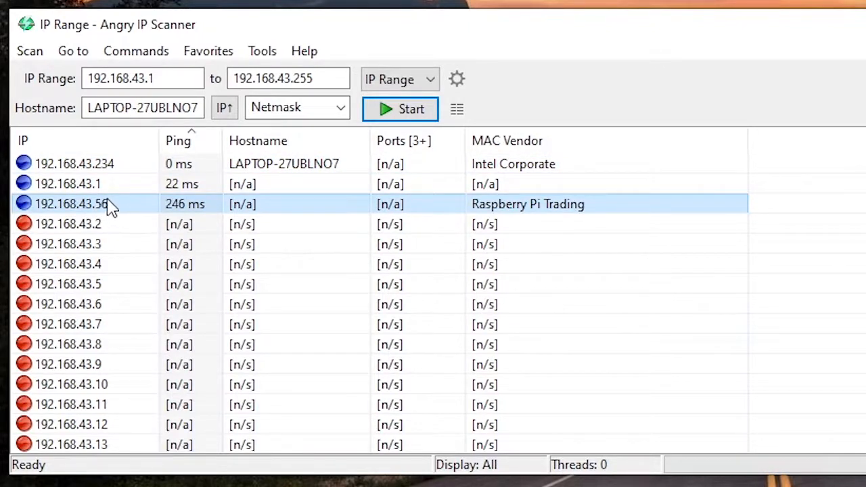
{"action": "mouse_move", "coordinate": [119, 215]}
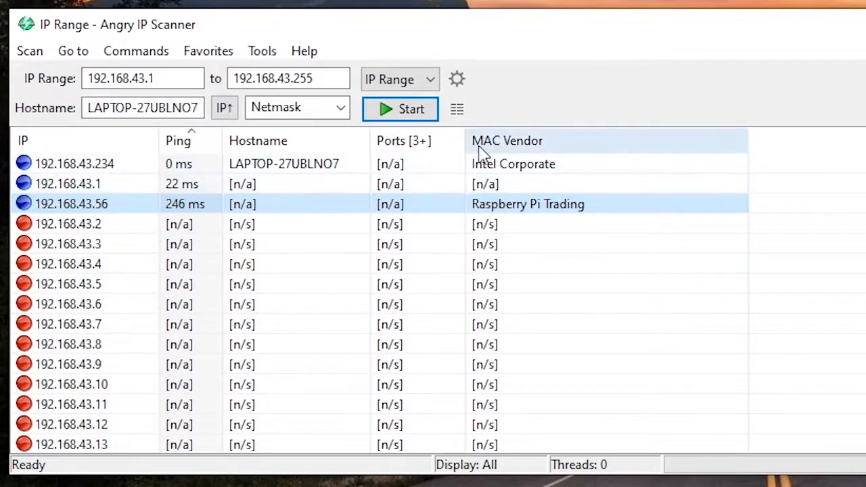
{"action": "mouse_move", "coordinate": [535, 213]}
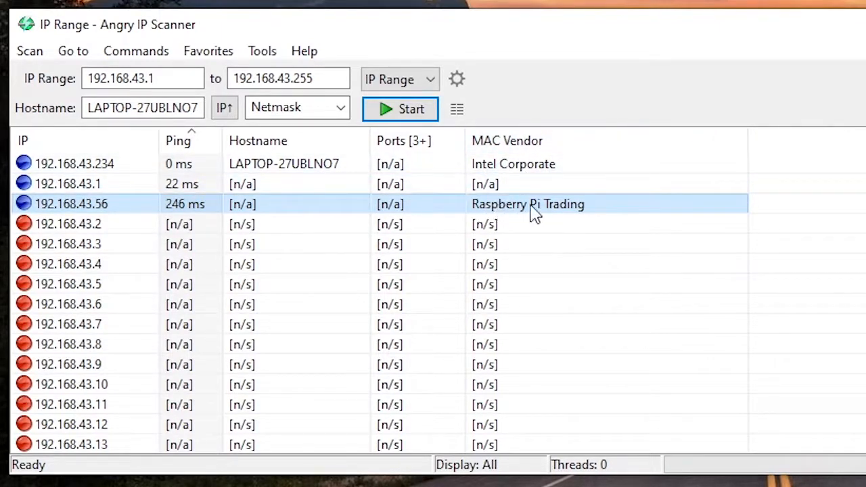
{"action": "mouse_move", "coordinate": [142, 213]}
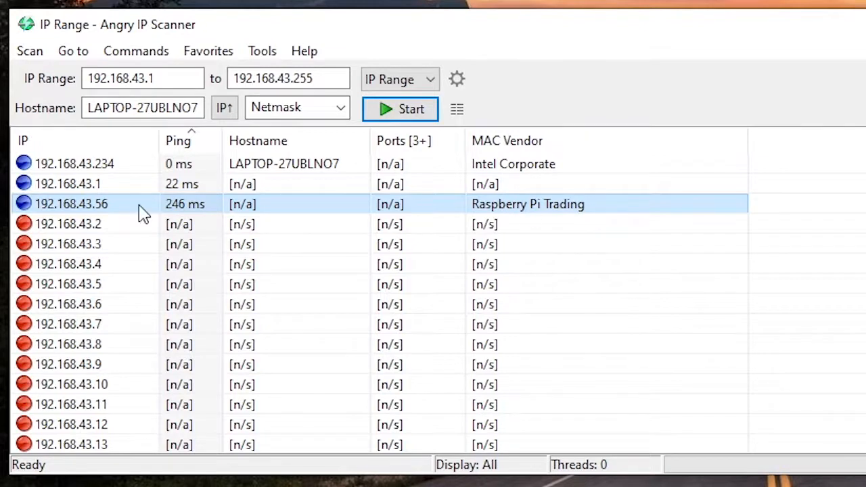
{"action": "mouse_move", "coordinate": [111, 210]}
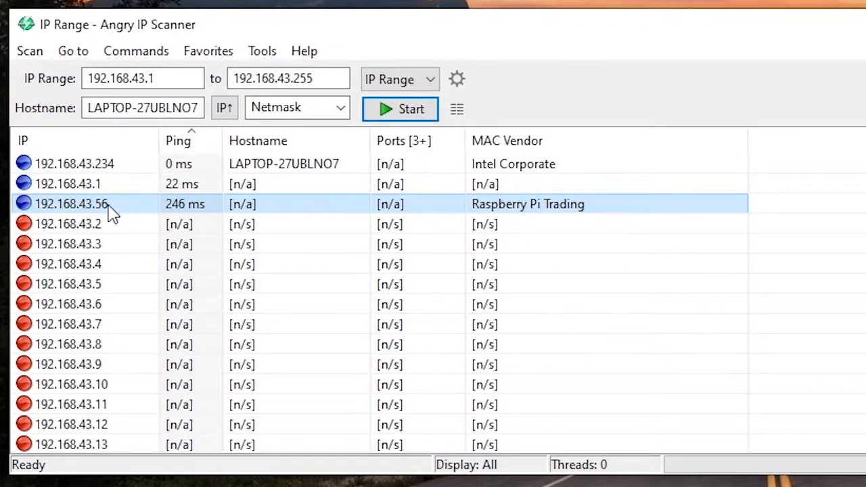
{"action": "mouse_move", "coordinate": [121, 211]}
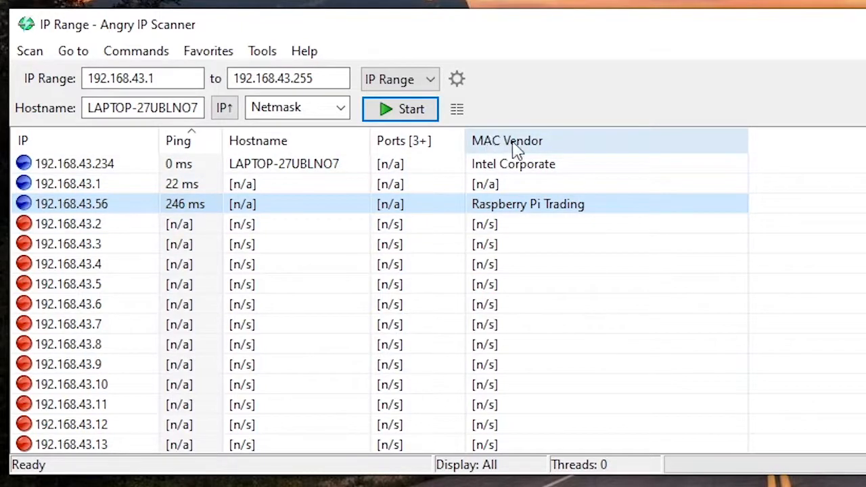
{"action": "mouse_move", "coordinate": [290, 140]}
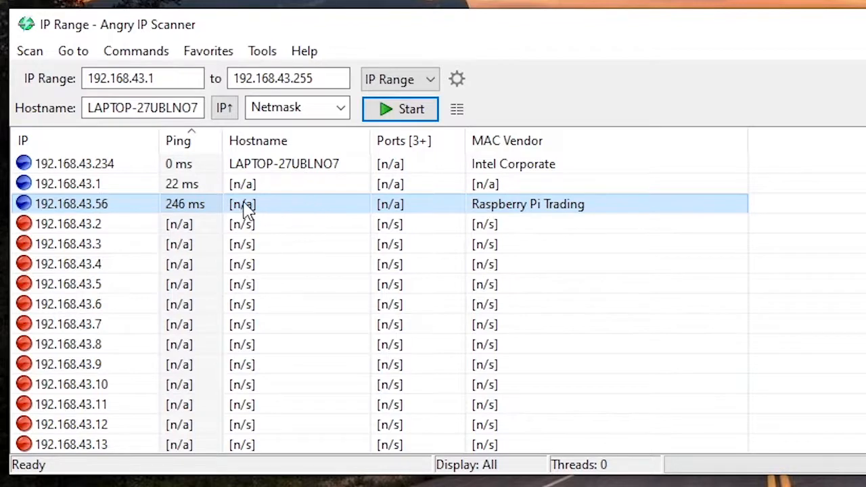
{"action": "mouse_move", "coordinate": [237, 210]}
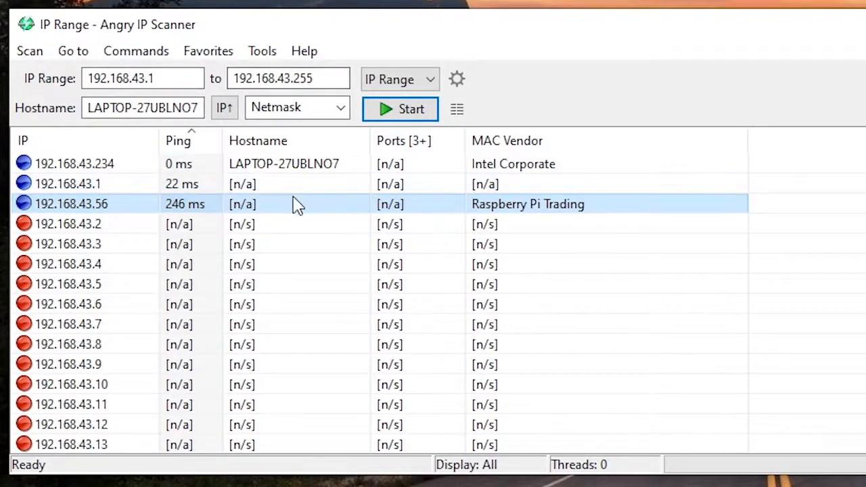
{"action": "mouse_move", "coordinate": [310, 215]}
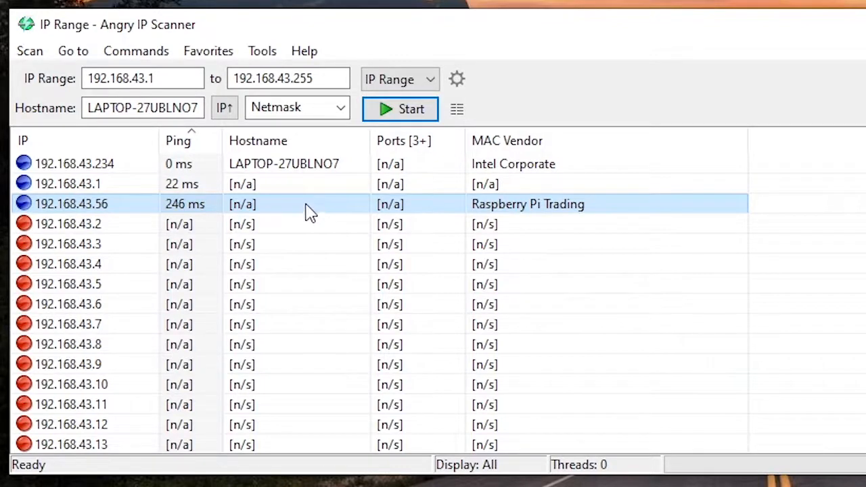
{"action": "mouse_move", "coordinate": [483, 213]}
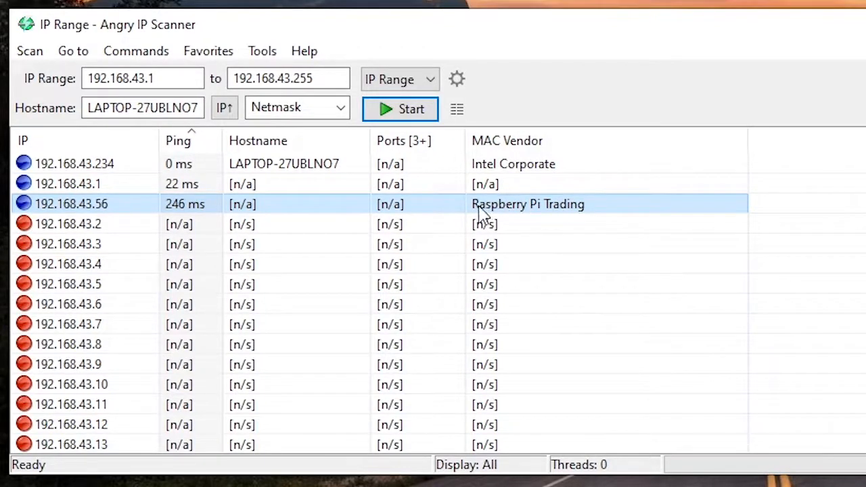
{"action": "mouse_move", "coordinate": [91, 209]}
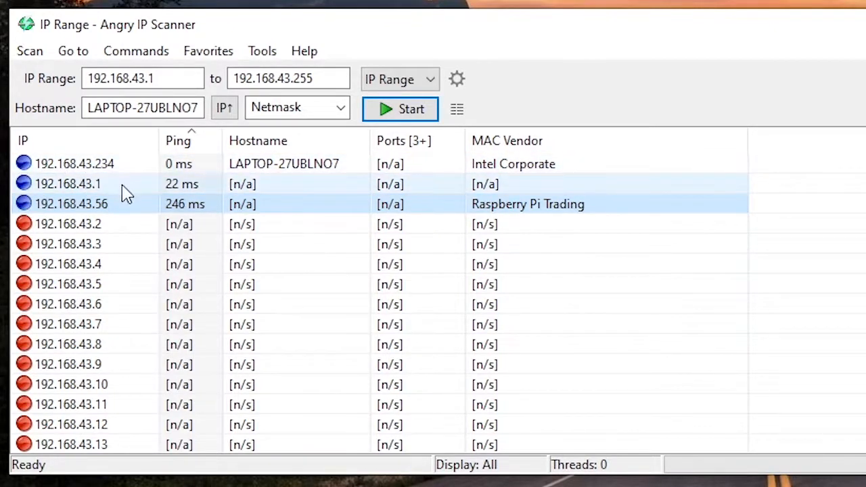
{"action": "left_click", "coordinate": [74, 163]}
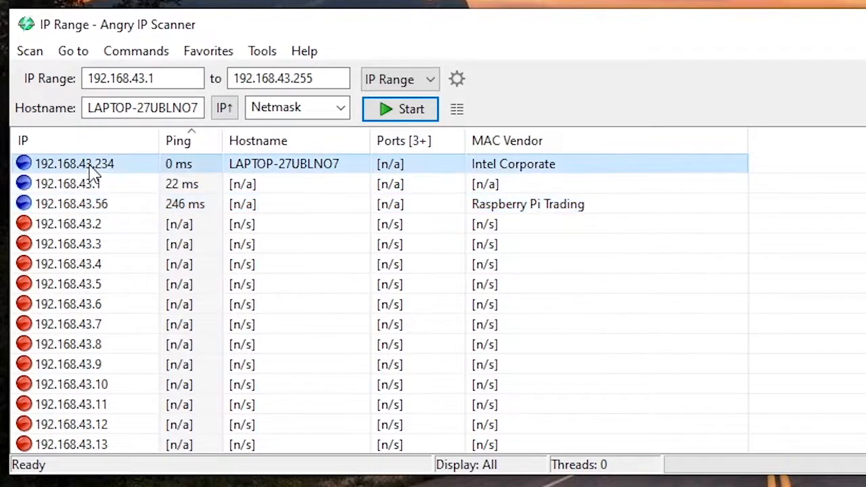
{"action": "left_click", "coordinate": [74, 183]}
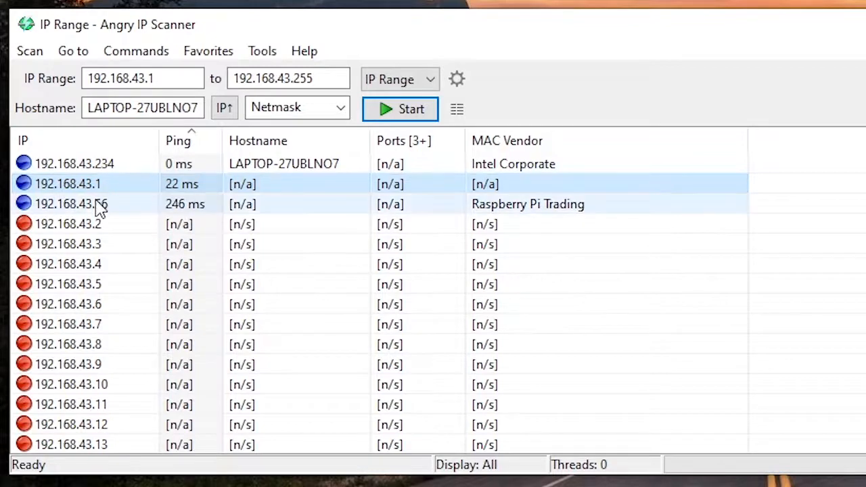
{"action": "left_click", "coordinate": [71, 203]}
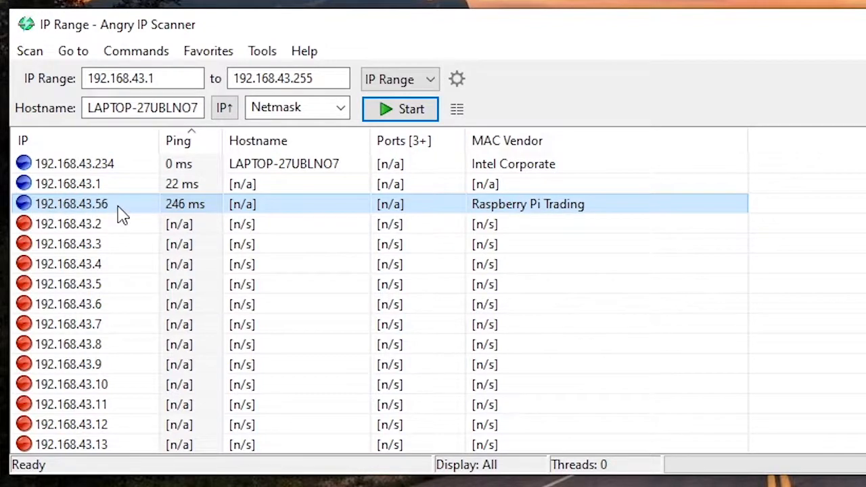
{"action": "mouse_move", "coordinate": [42, 207]}
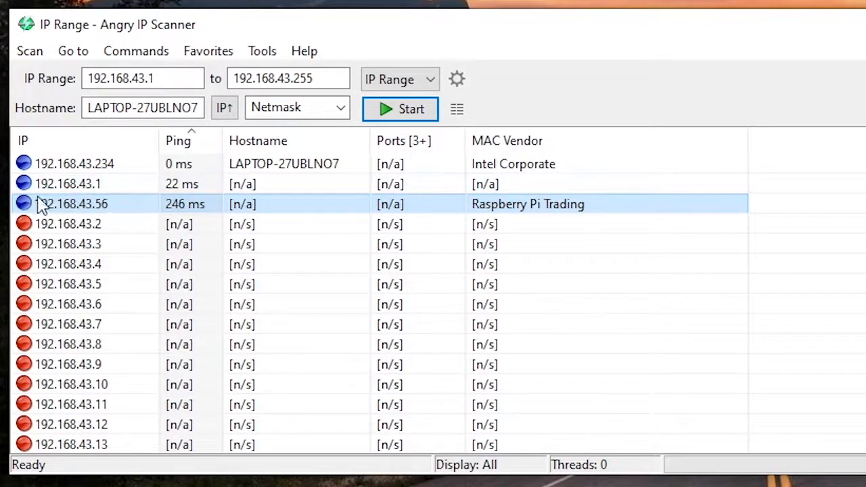
{"action": "mouse_move", "coordinate": [135, 216]}
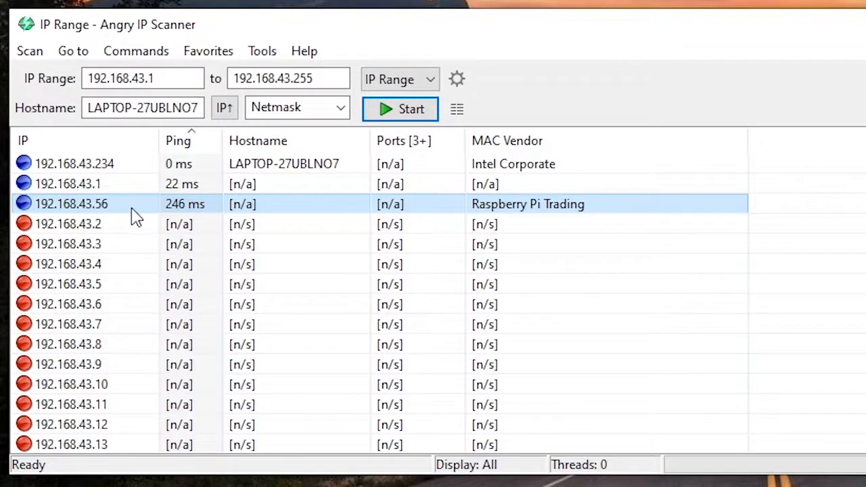